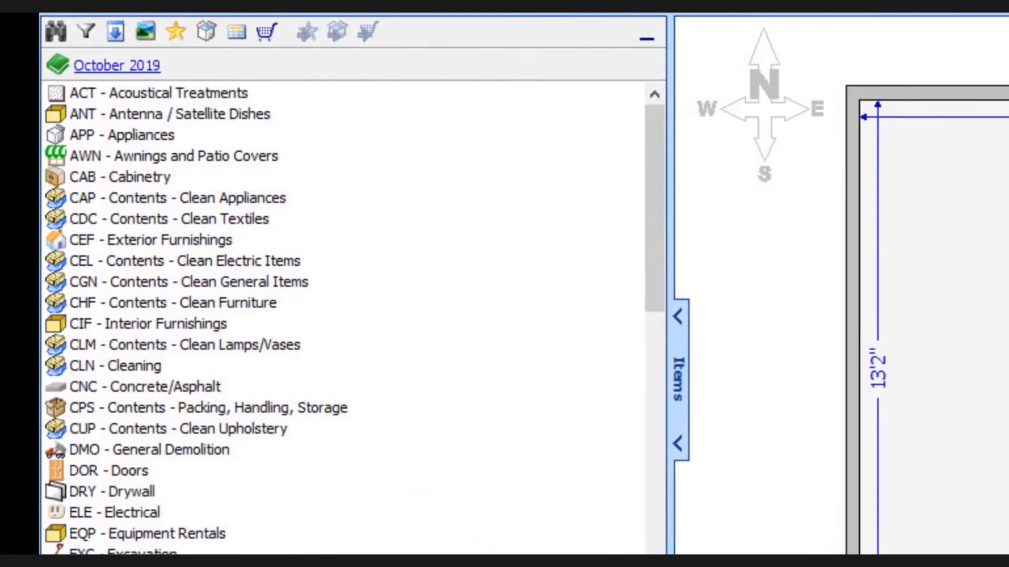
- Scroll through the October 2019 price-list categories and back up
{"action": "scroll", "scroll_direction": "down", "scroll_amount": 3}
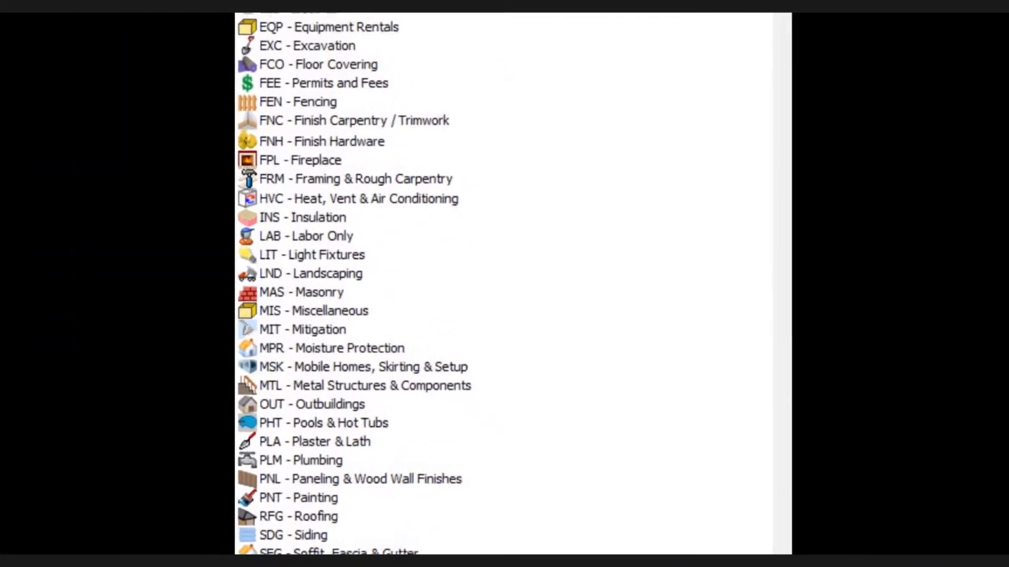
{"action": "scroll", "scroll_direction": "down", "scroll_amount": 3}
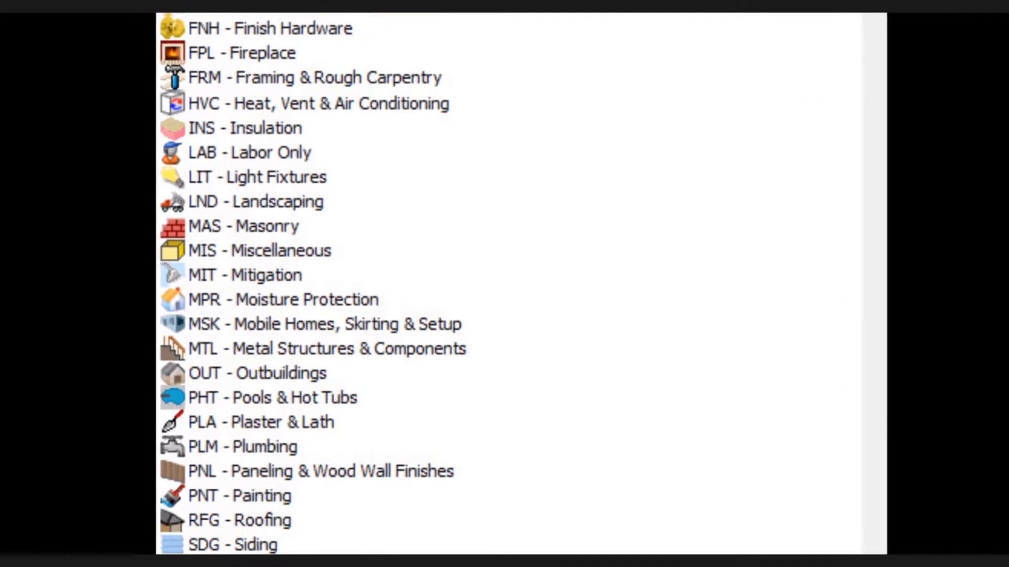
{"action": "scroll", "scroll_direction": "down", "scroll_amount": 3}
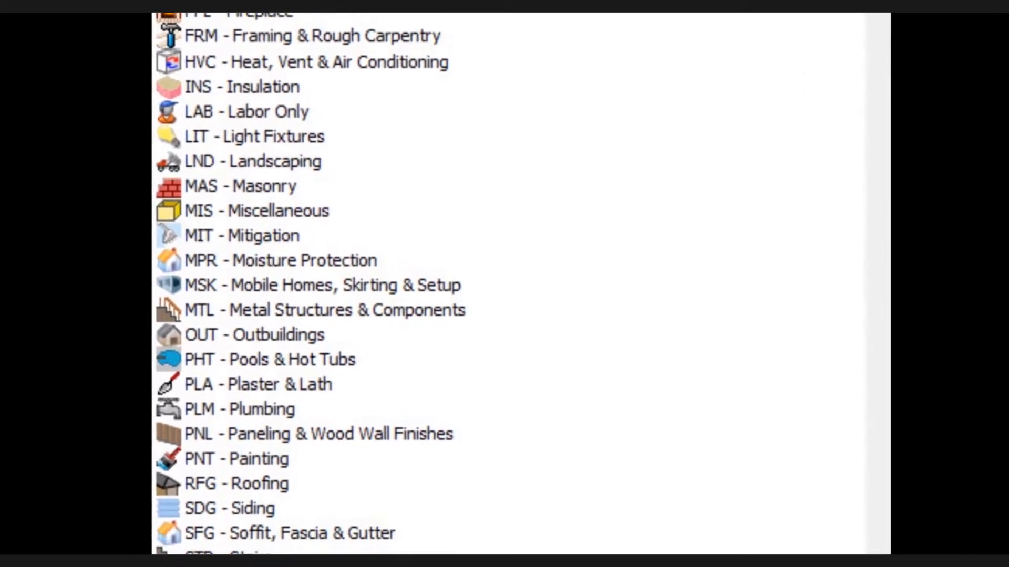
{"action": "scroll", "scroll_direction": "down", "scroll_amount": 3}
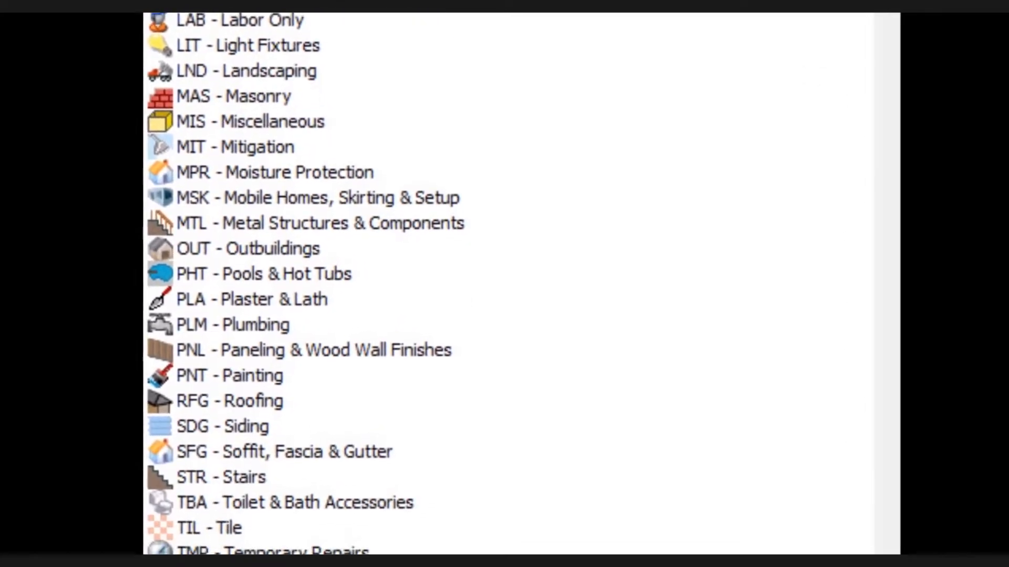
{"action": "scroll", "scroll_direction": "down", "scroll_amount": 3}
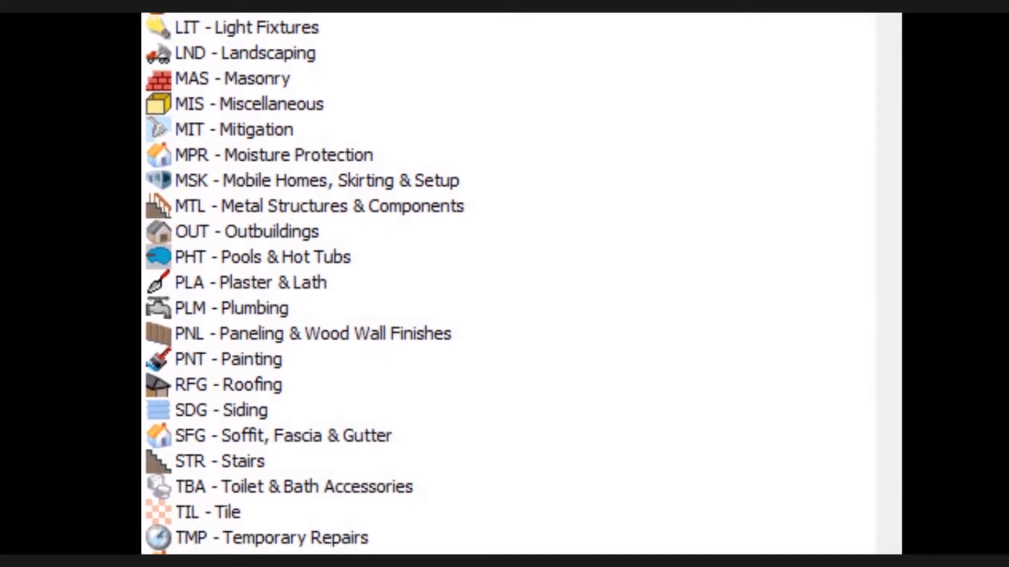
{"action": "scroll", "scroll_direction": "up", "scroll_amount": 3}
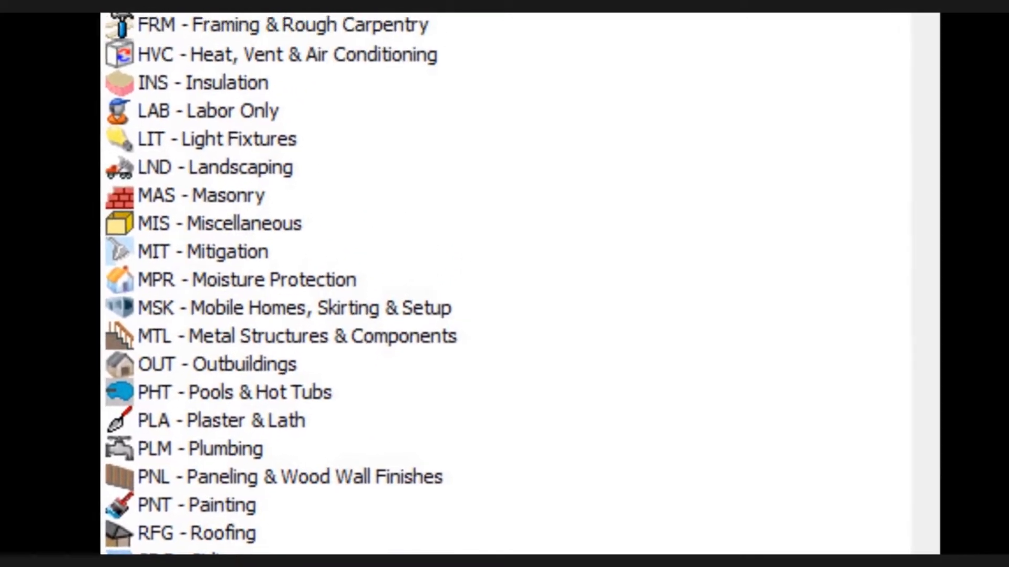
{"action": "scroll", "scroll_direction": "up", "scroll_amount": 3}
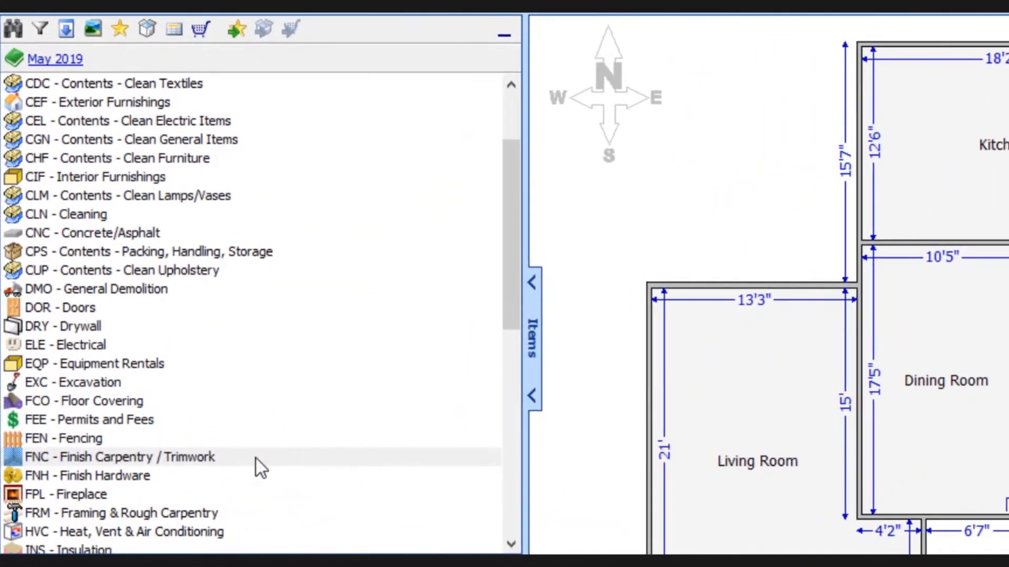
- Check May 2019 Streamline 1 1/2" base molding prices: $1.79 LF hardwood, $1.60 LF softwood
{"action": "double_click", "coordinate": [116, 457]}
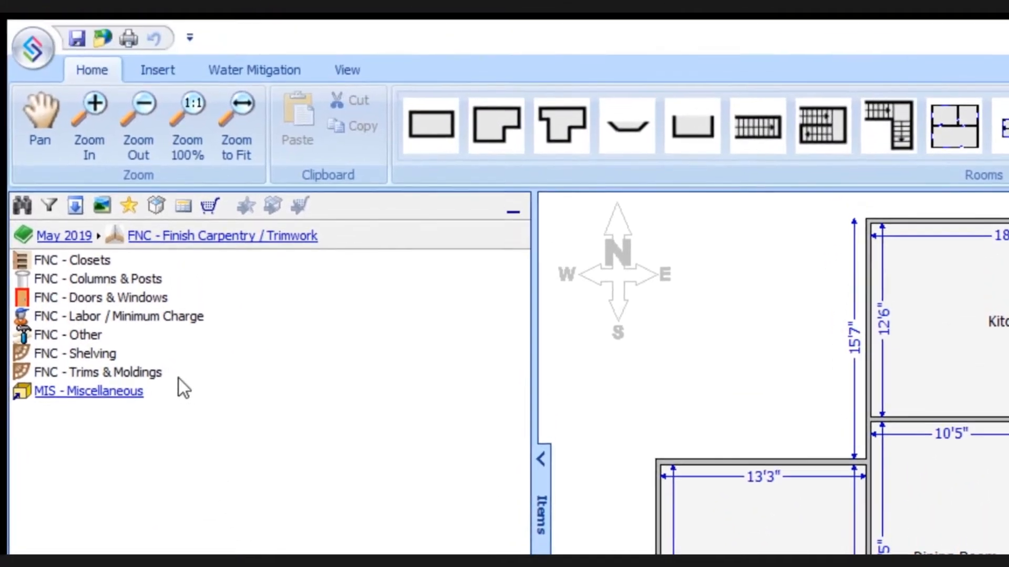
{"action": "left_click", "coordinate": [97, 372]}
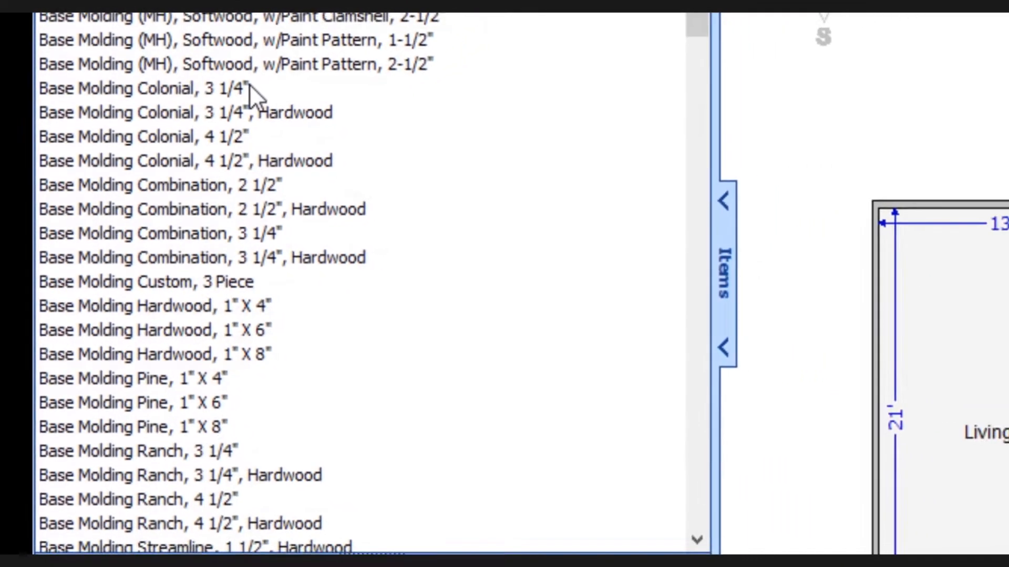
{"action": "scroll", "scroll_direction": "down", "scroll_amount": 3}
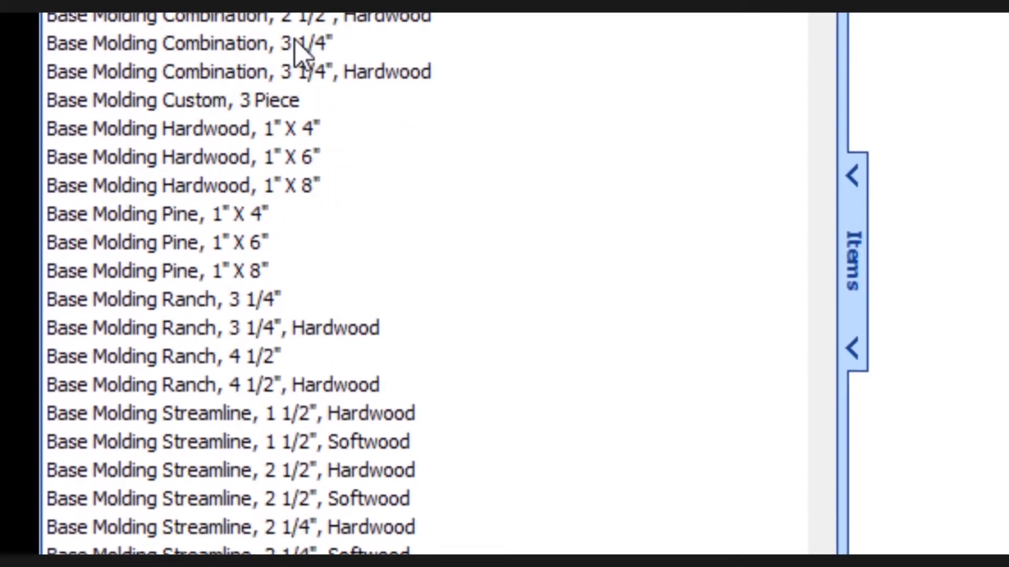
{"action": "scroll", "scroll_direction": "down", "scroll_amount": 3}
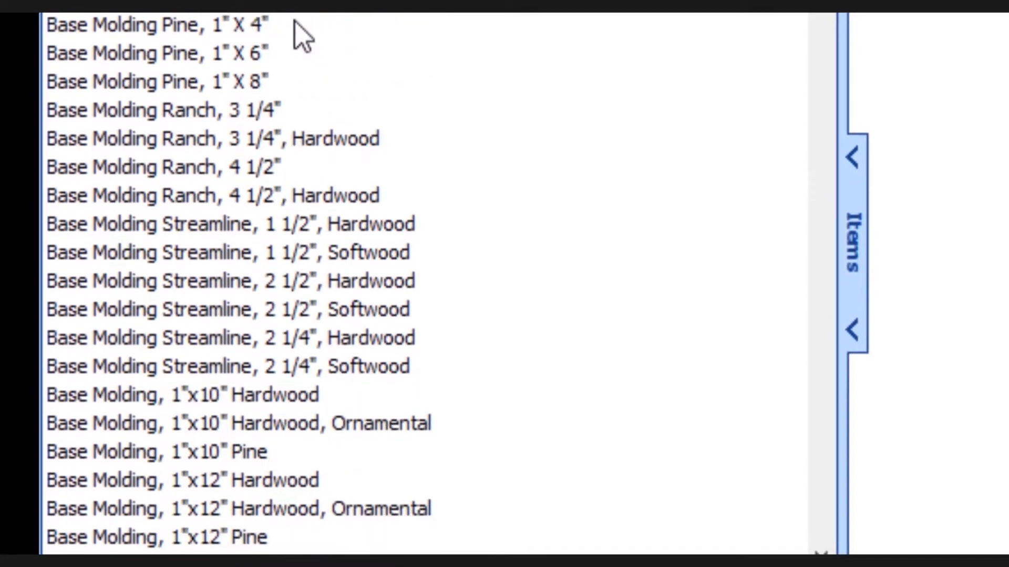
{"action": "scroll", "scroll_direction": "down", "scroll_amount": 3}
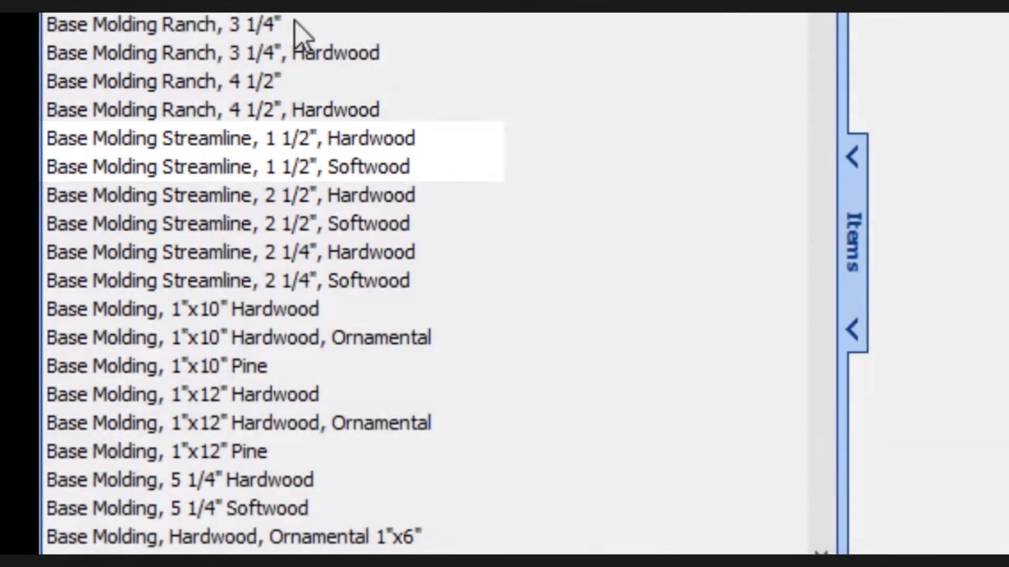
{"action": "left_click", "coordinate": [194, 195]}
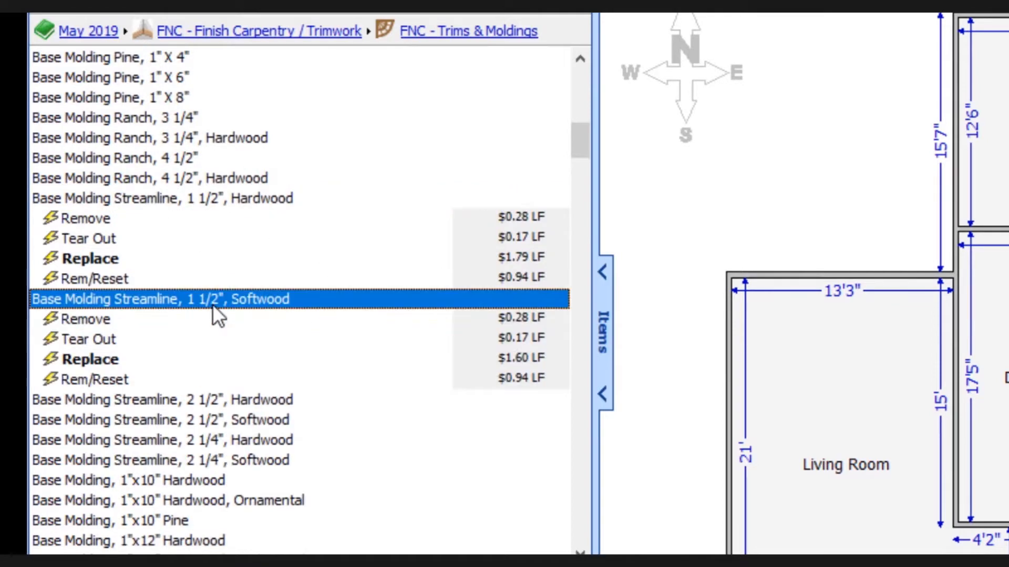
{"action": "left_click", "coordinate": [158, 400]}
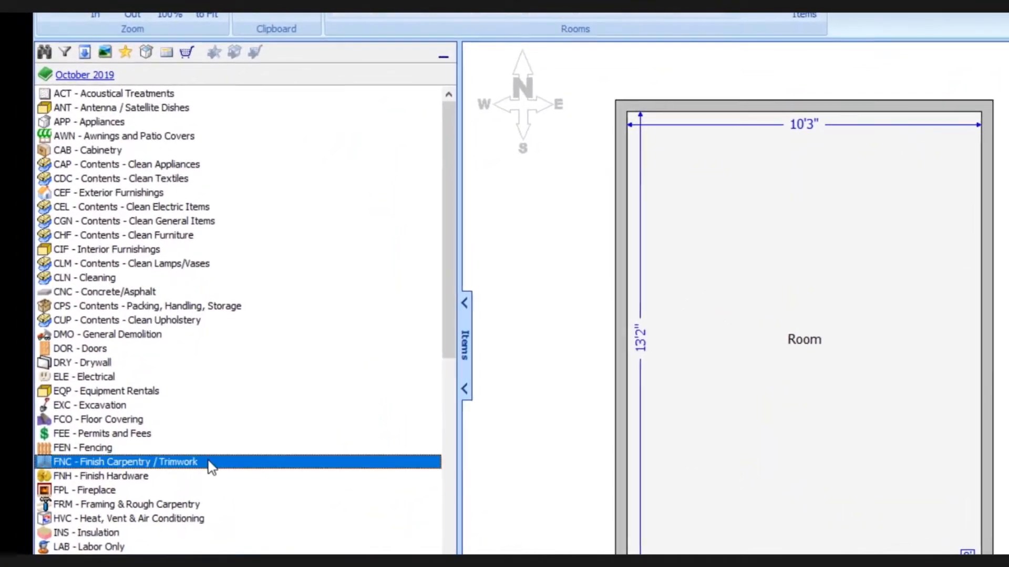
{"action": "double_click", "coordinate": [123, 462]}
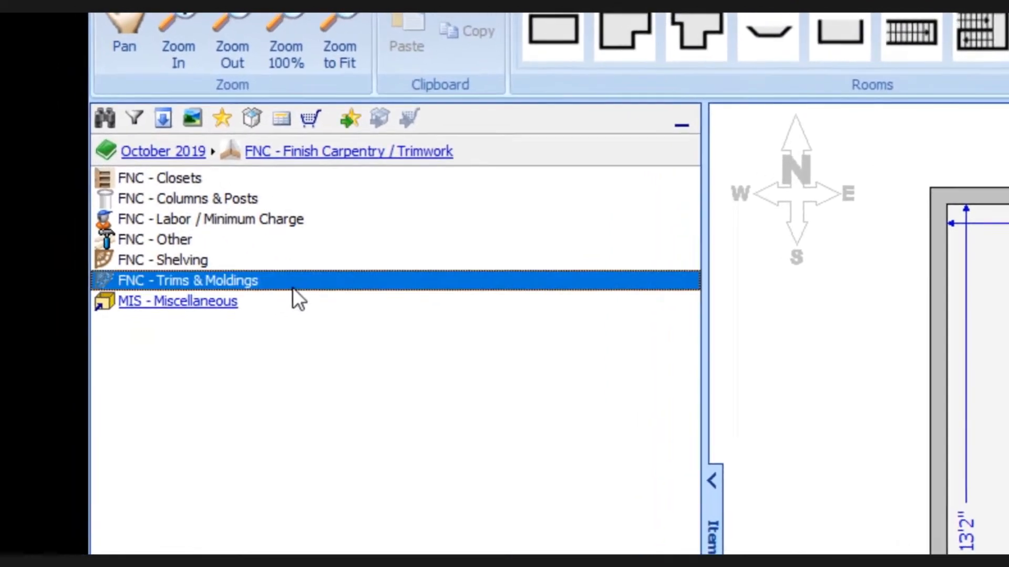
{"action": "double_click", "coordinate": [199, 280]}
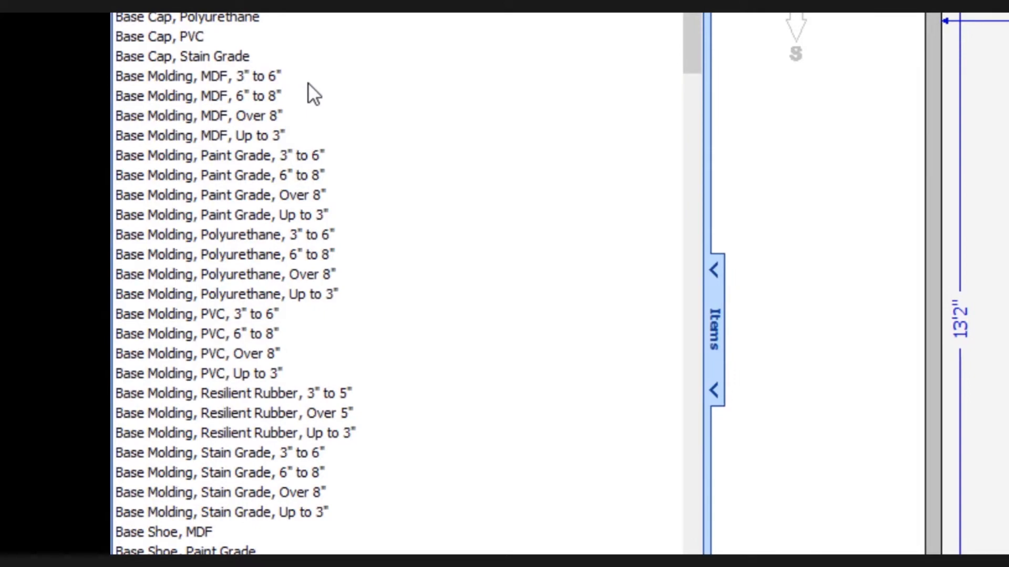
{"action": "left_click", "coordinate": [174, 76]}
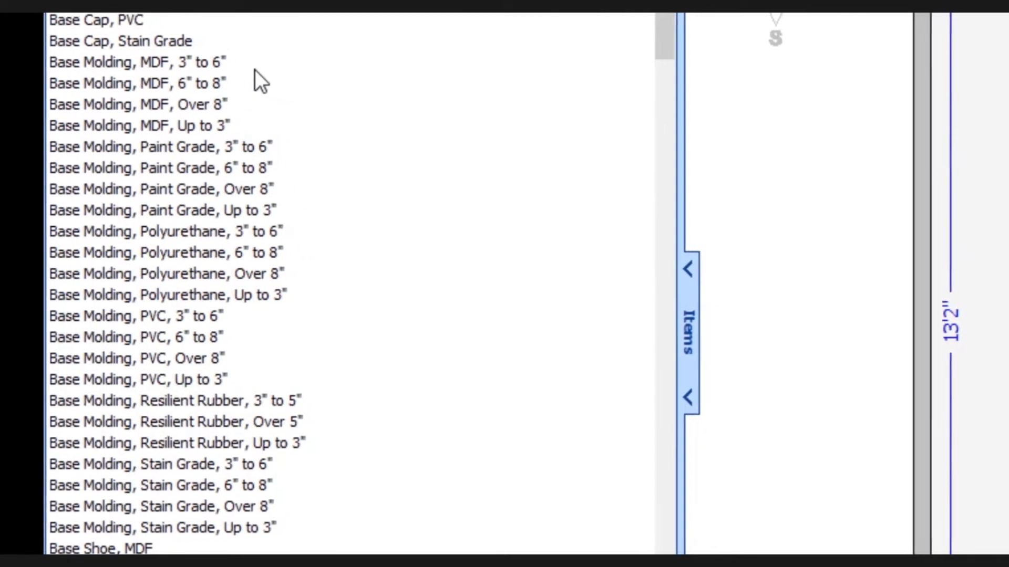
{"action": "left_click", "coordinate": [137, 62]}
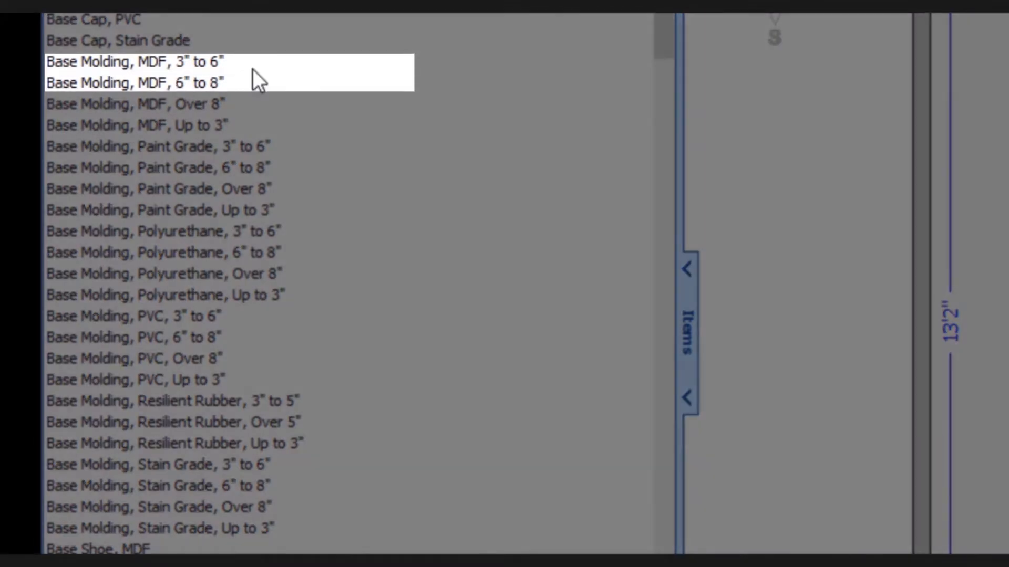
{"action": "left_click_drag", "start_coordinate": [257, 71], "coordinate": [258, 123]}
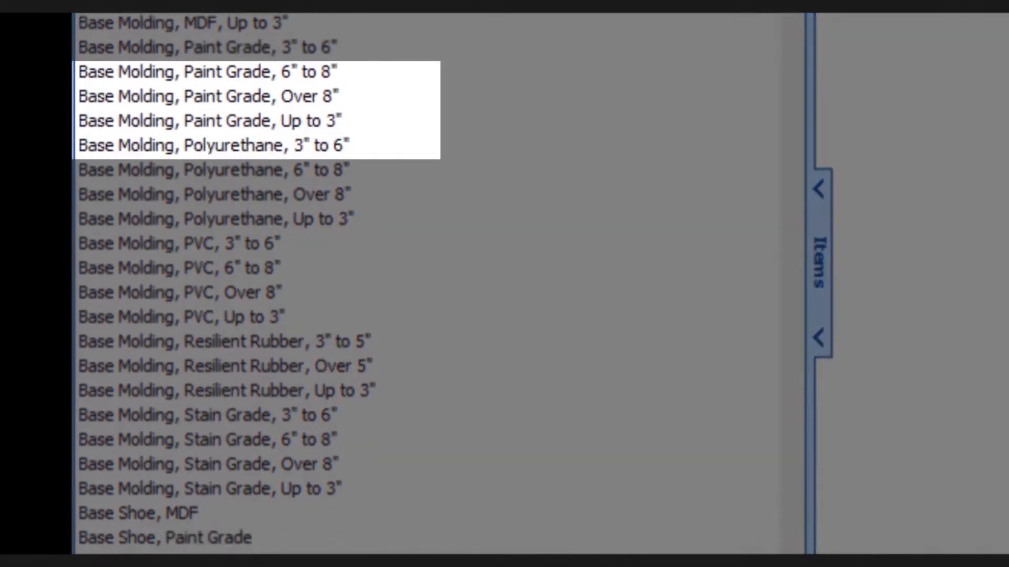
{"action": "scroll", "scroll_direction": "down", "scroll_amount": 3}
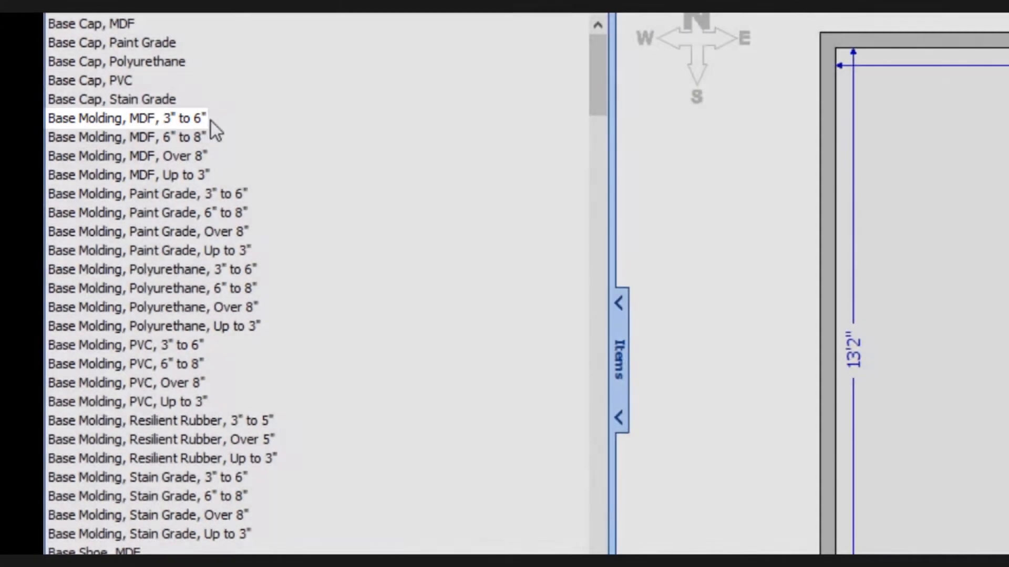
- Show Related Items for Base Molding, MDF, 3" to 6"
{"action": "right_click", "coordinate": [127, 118]}
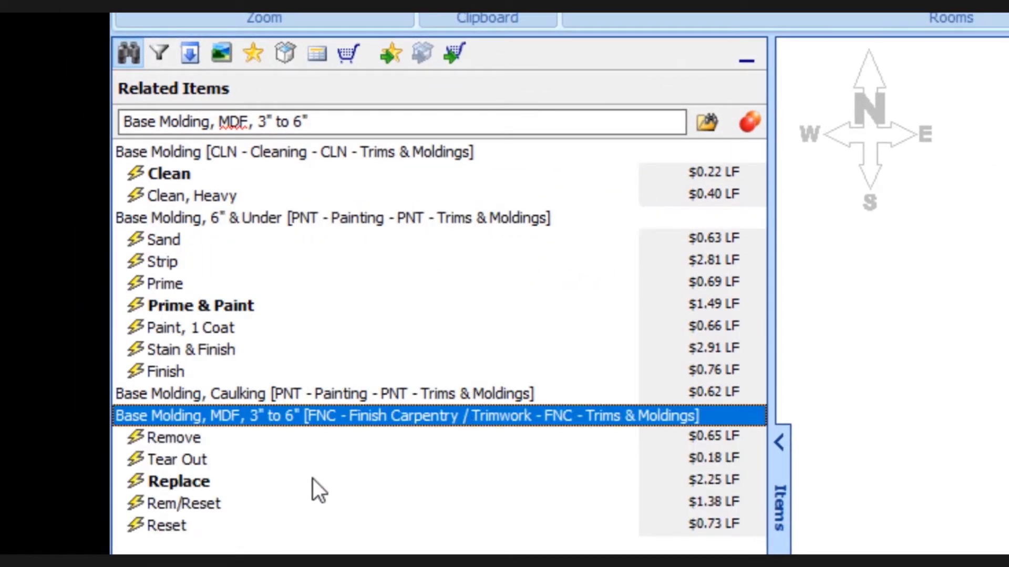
{"action": "left_click", "coordinate": [180, 481]}
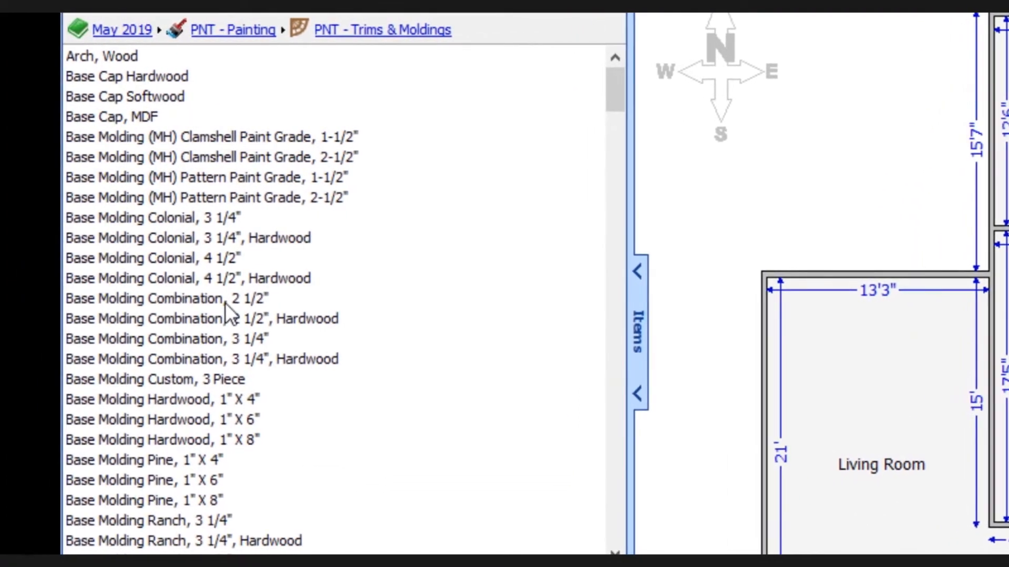
- Scroll May 2019 painting trims to Streamline 1 1/2" base molding, $0.84 LF prime-and-paint
{"action": "scroll", "scroll_direction": "down", "scroll_amount": 3}
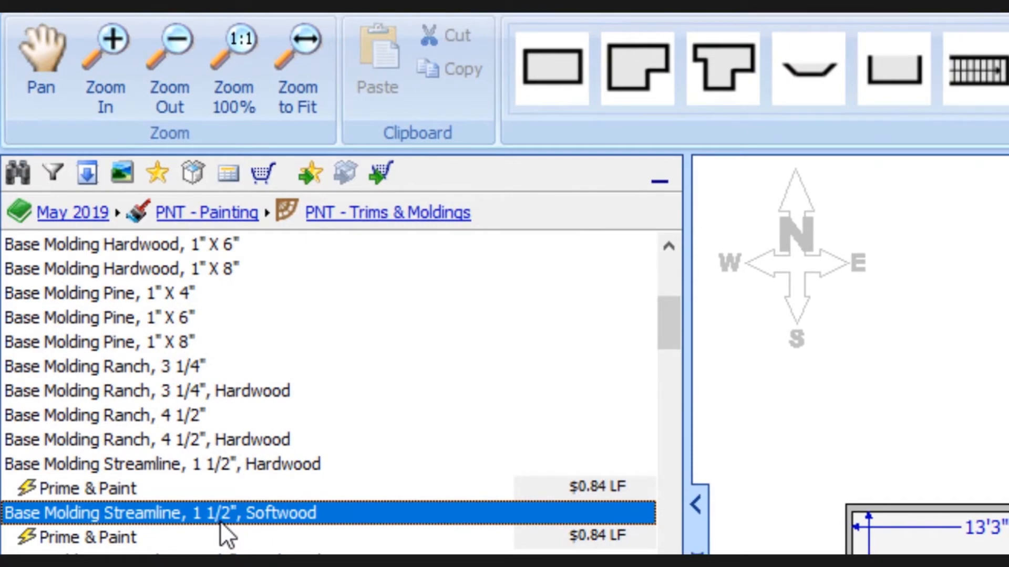
{"action": "scroll", "scroll_direction": "down", "scroll_amount": 3}
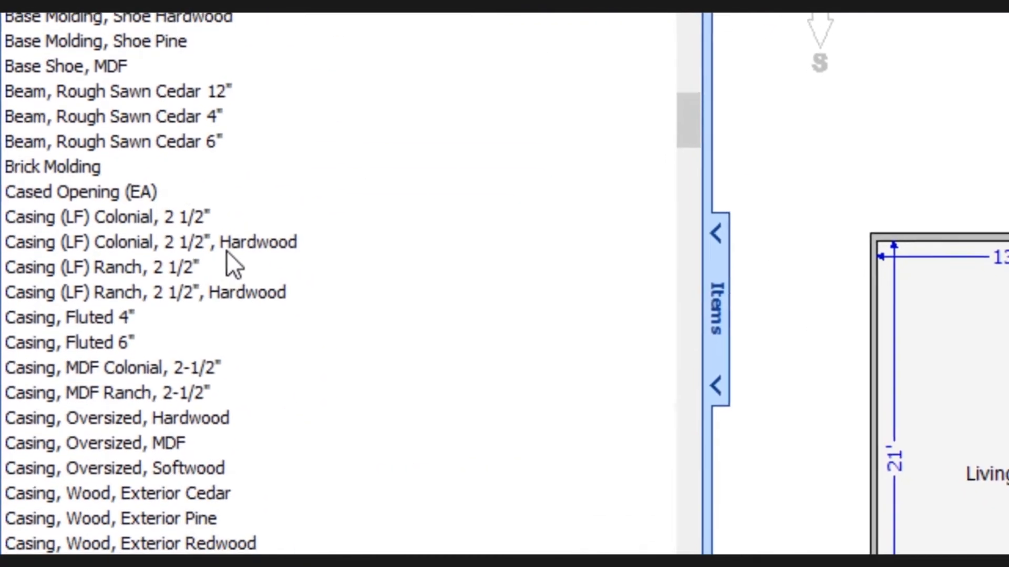
{"action": "scroll", "scroll_direction": "down", "scroll_amount": 3}
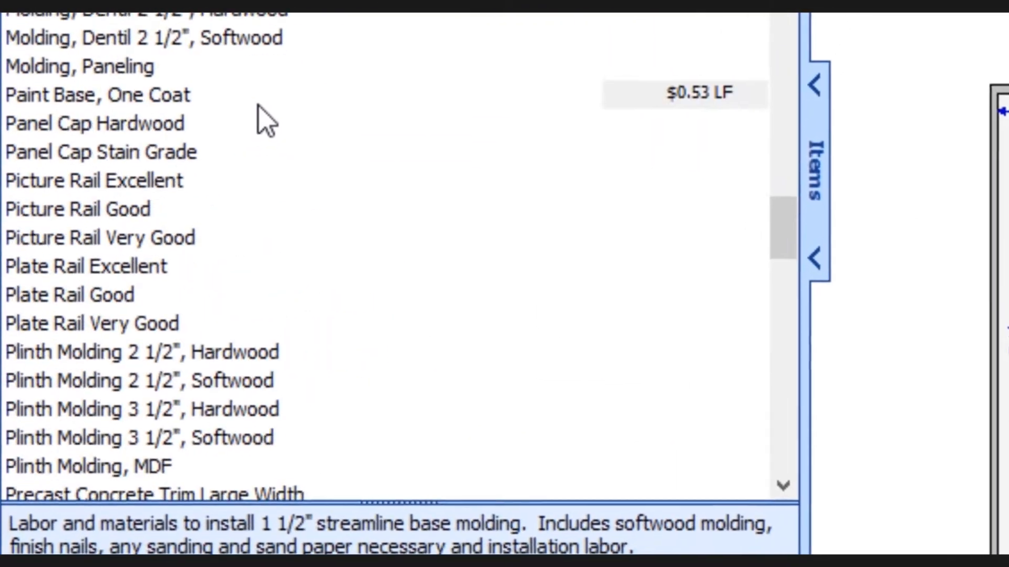
{"action": "scroll", "scroll_direction": "down", "scroll_amount": 3}
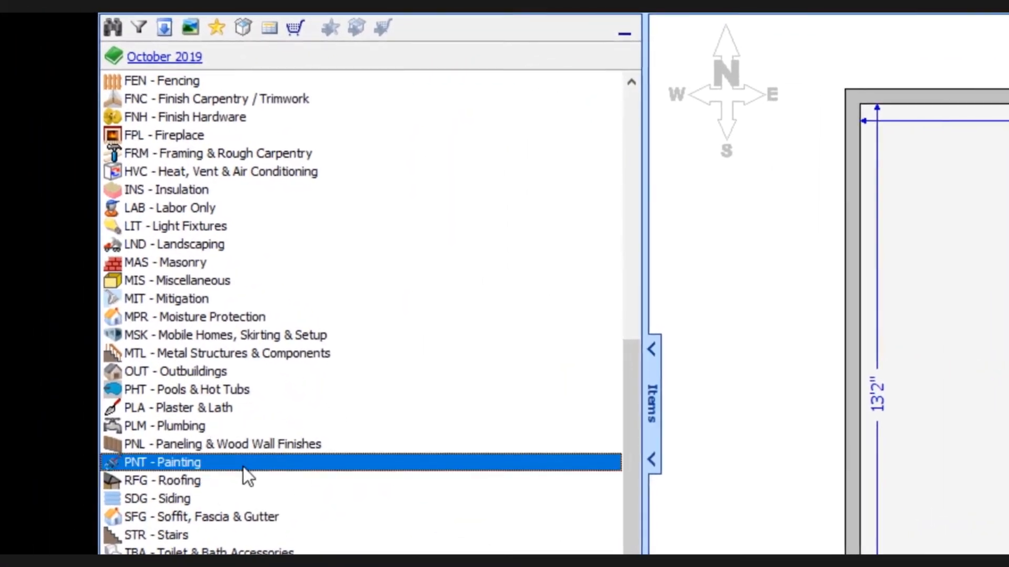
- View October 2019 PNT - Trims & Moldings base molding items, caulking at $0.62 LF
{"action": "double_click", "coordinate": [163, 462]}
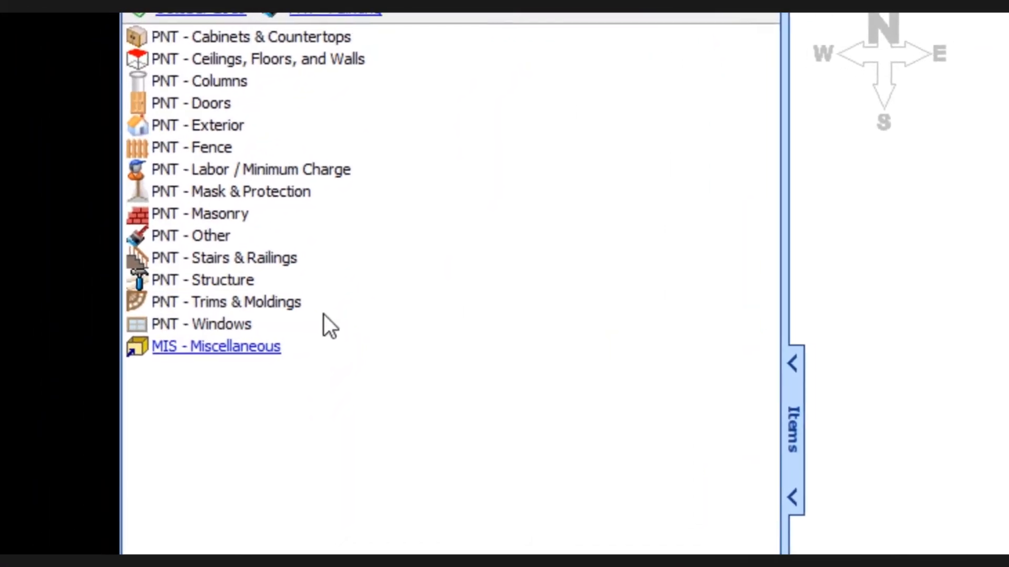
{"action": "left_click", "coordinate": [225, 302]}
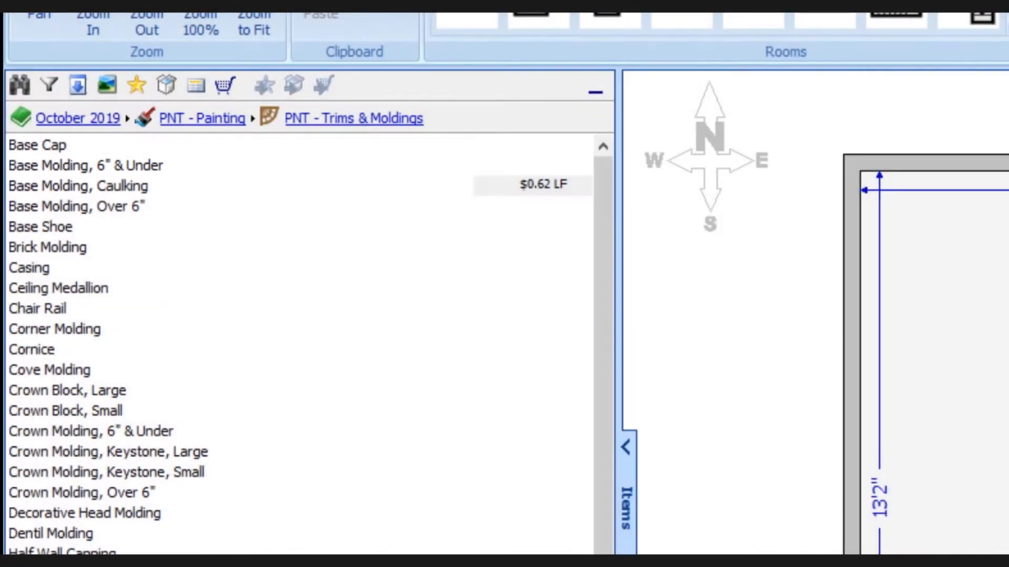
{"action": "left_click", "coordinate": [77, 206]}
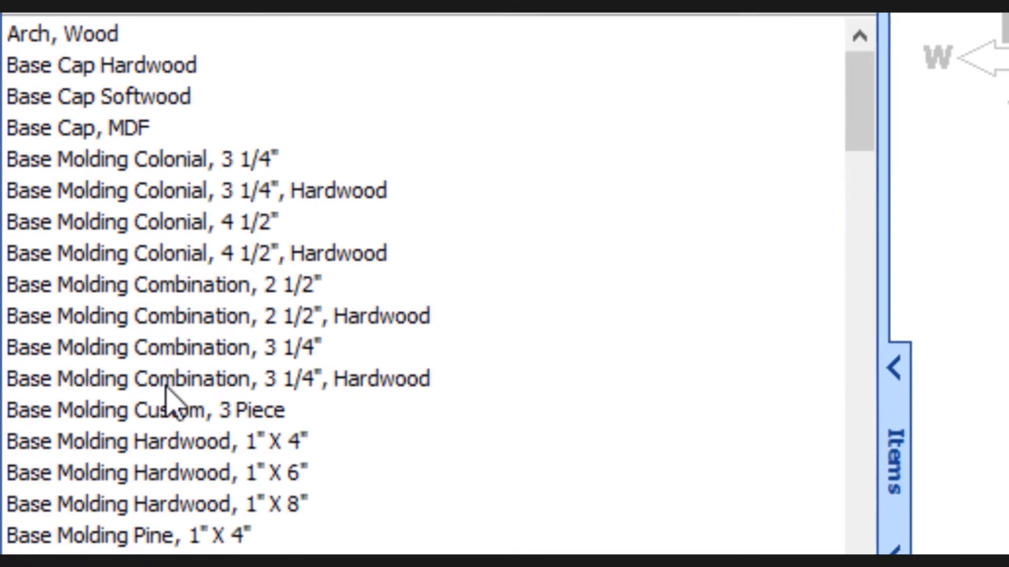
- Scroll the May 2019 Colonial, Combination and Hardwood base molding entries
{"action": "scroll", "scroll_direction": "down", "scroll_amount": 3}
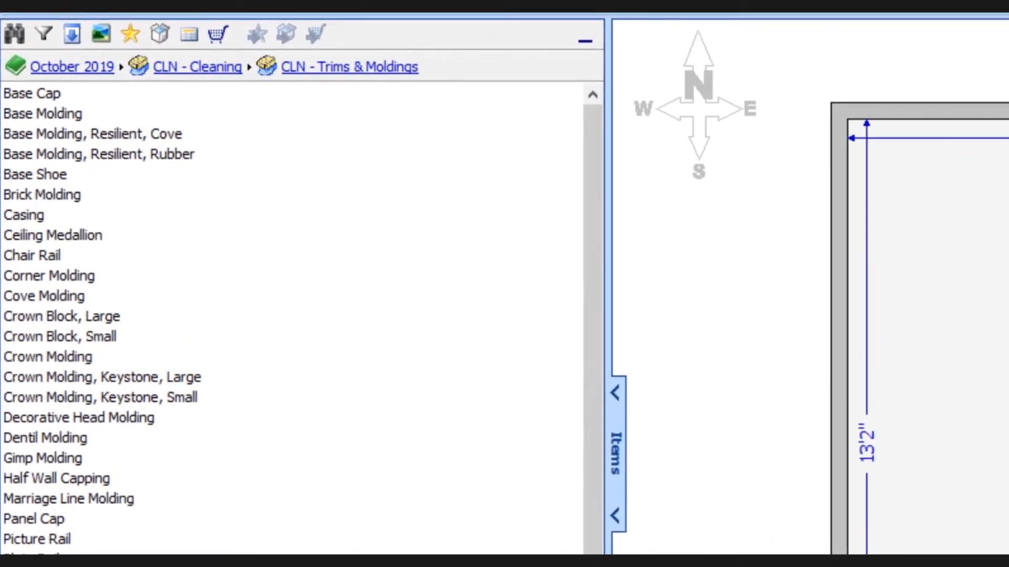
- Scroll October 2019 cleaning trims to Base Shoe, Stain Grade, removal $0.53 LF
{"action": "scroll", "scroll_direction": "down", "scroll_amount": 3}
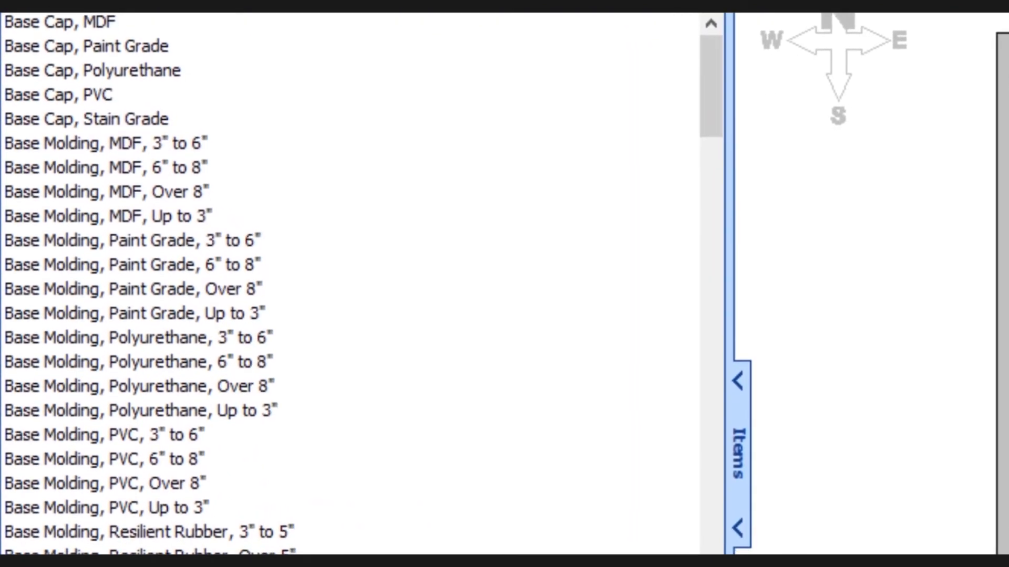
{"action": "scroll", "scroll_direction": "down", "scroll_amount": 3}
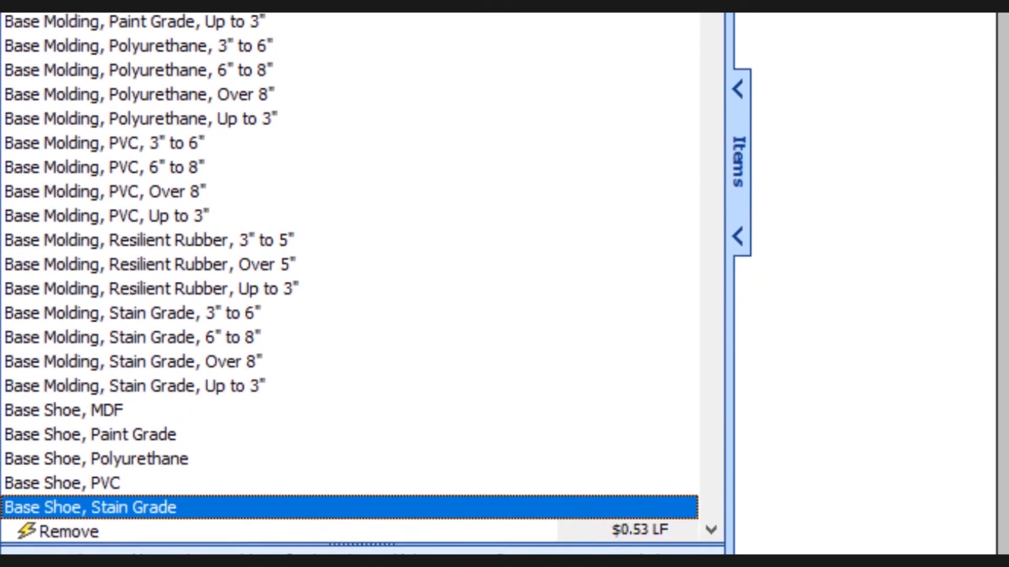
{"action": "scroll", "scroll_direction": "down", "scroll_amount": 3}
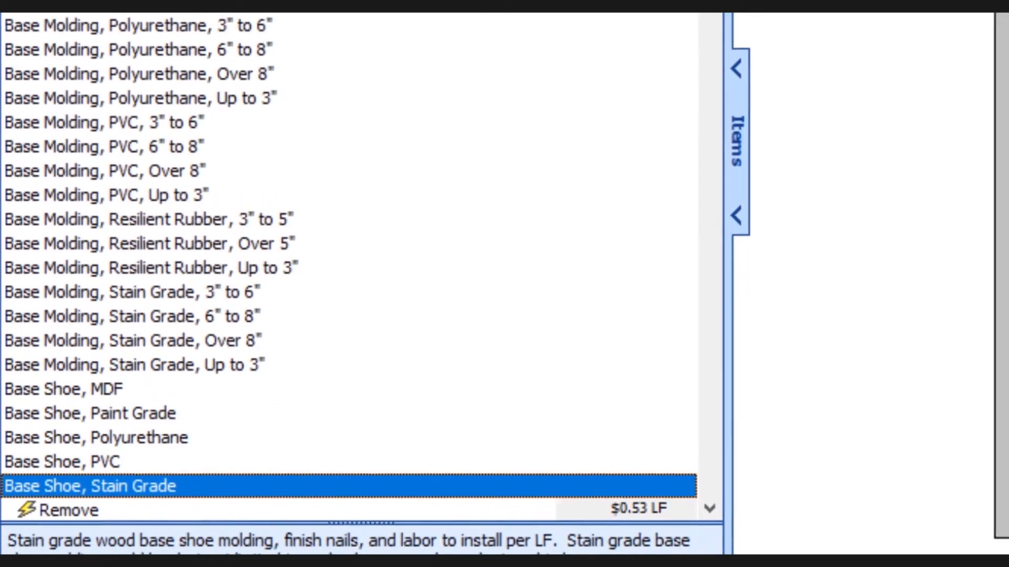